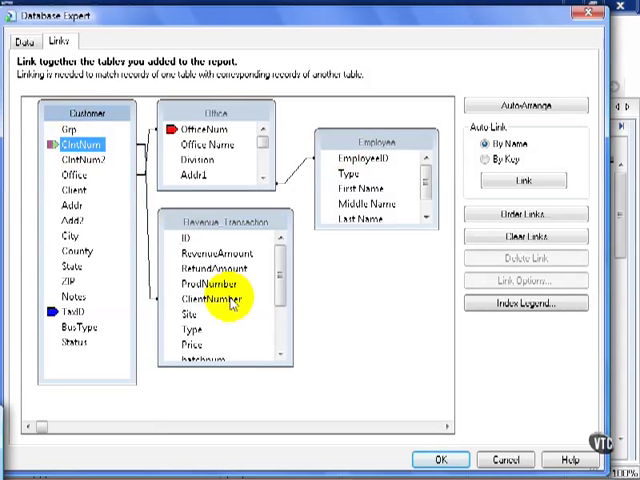
left_click(210, 300)
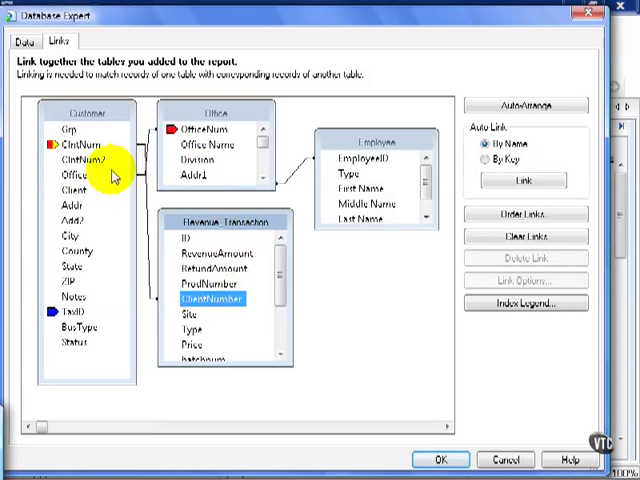
mouse_move(200, 122)
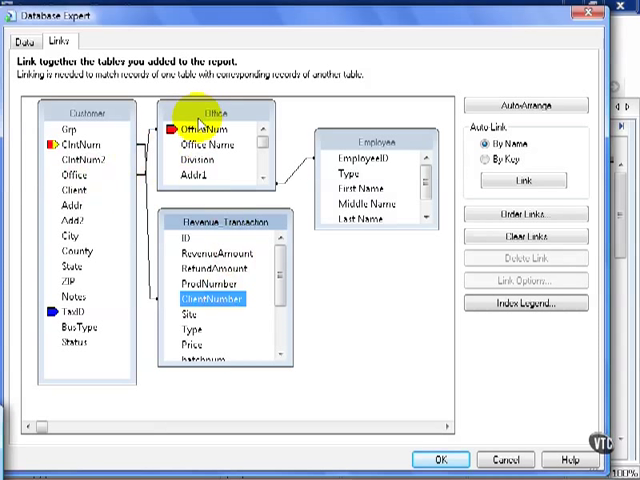